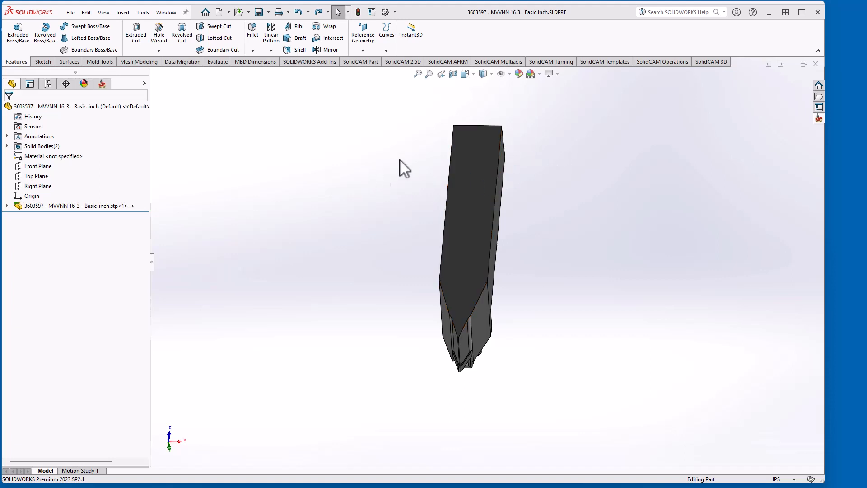
pyautogui.moveTo(513, 137)
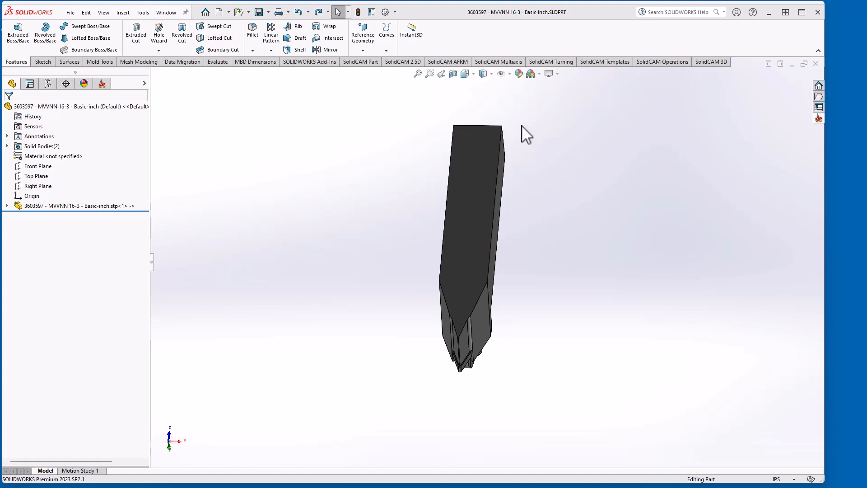
pyautogui.moveTo(380, 172)
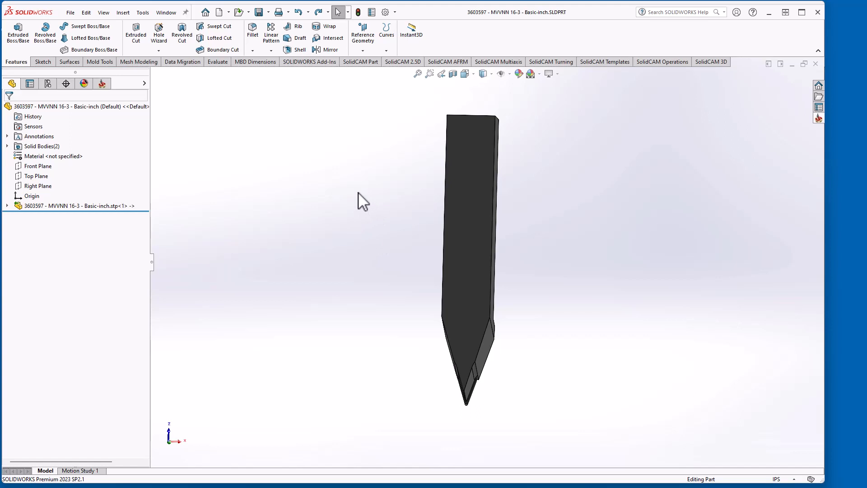
pyautogui.moveTo(397, 250)
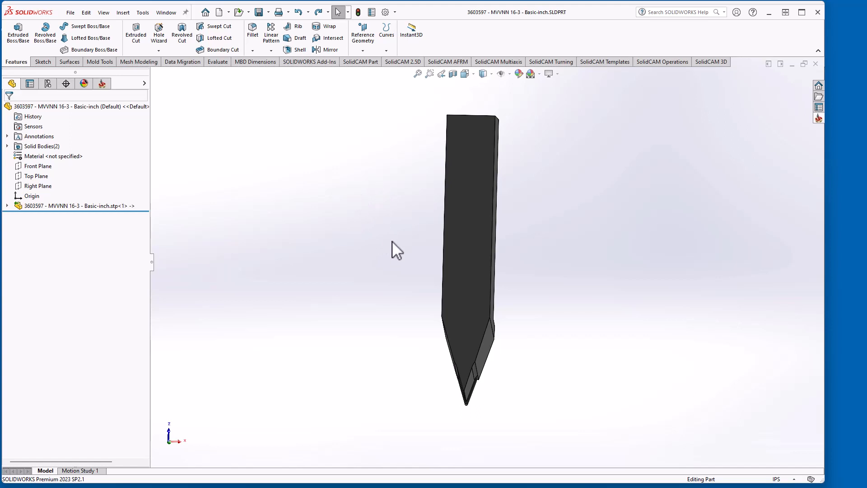
pyautogui.moveTo(395, 268)
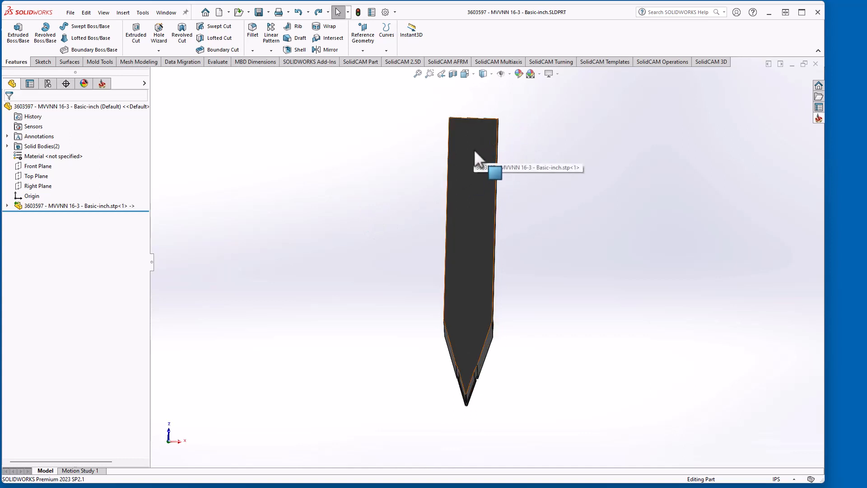
# Inspect the holder and show the Reference Geometry type list on the Features tab
pyautogui.click(476, 161)
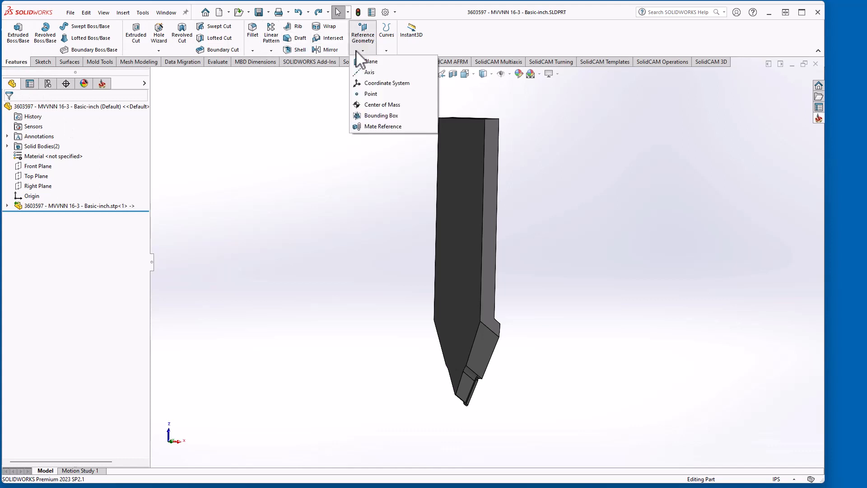
# Define Coordinate System2 at the shank's top corner with X on the end face and Z on a side face
pyautogui.click(386, 82)
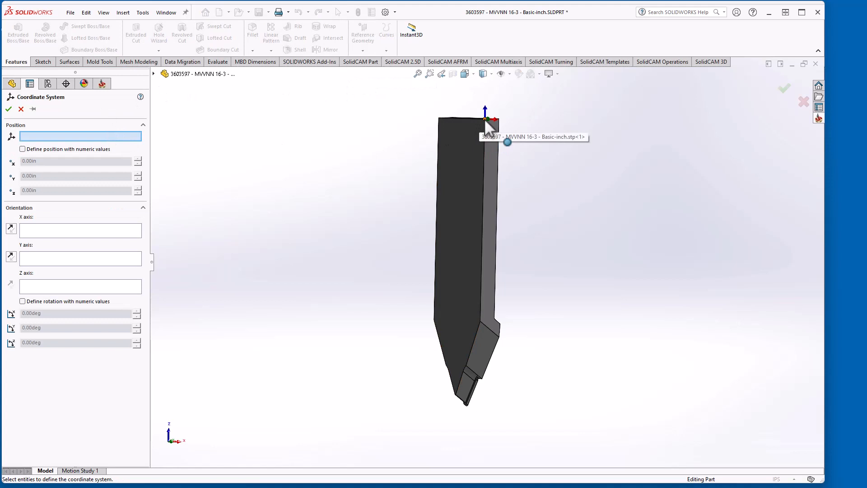
pyautogui.click(487, 127)
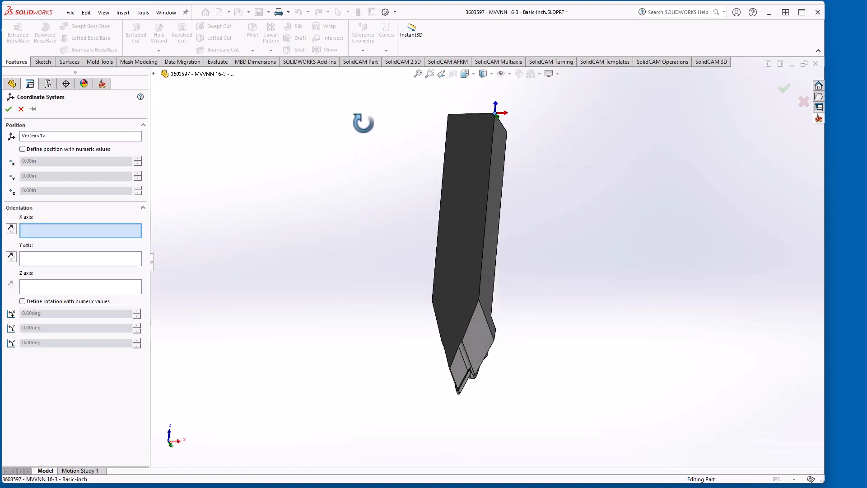
pyautogui.moveTo(497, 122)
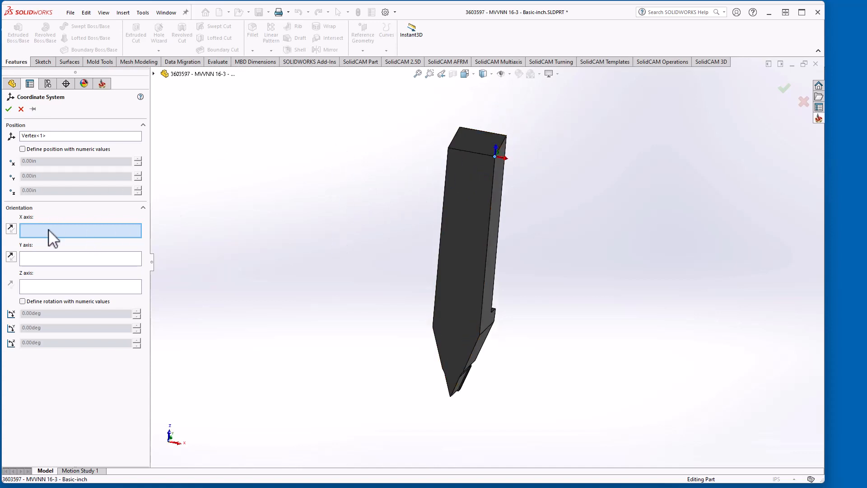
pyautogui.click(477, 137)
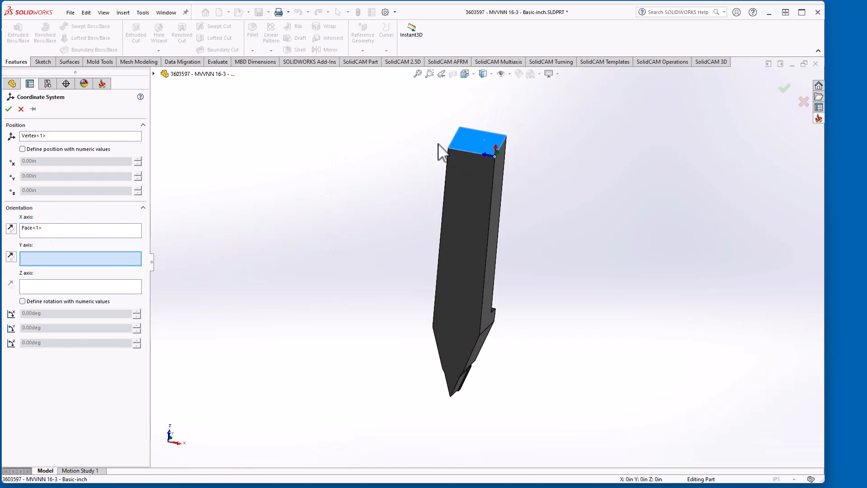
pyautogui.moveTo(317, 262)
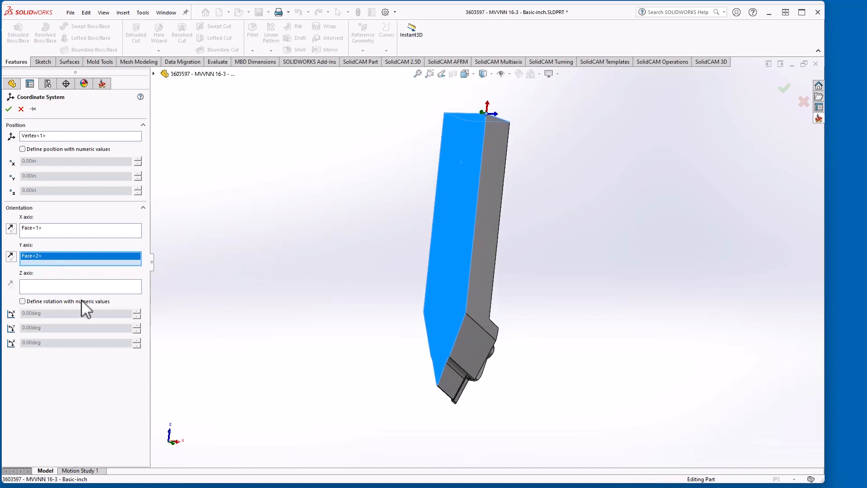
pyautogui.click(448, 161)
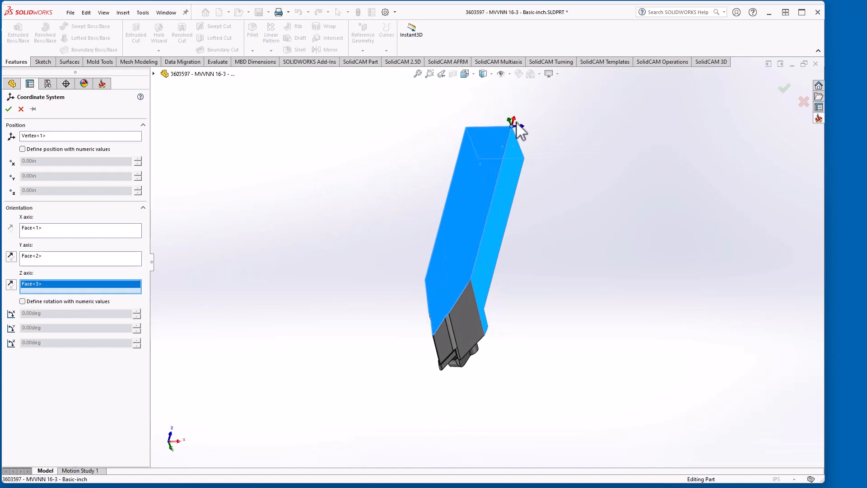
pyautogui.moveTo(713, 159)
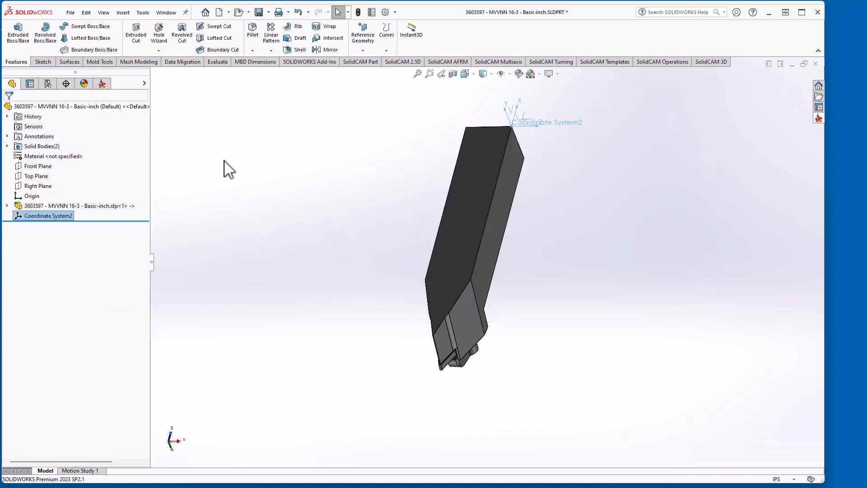
# Rename Coordinate System2 to Mount in the FeatureManager tree
pyautogui.doubleClick(48, 215)
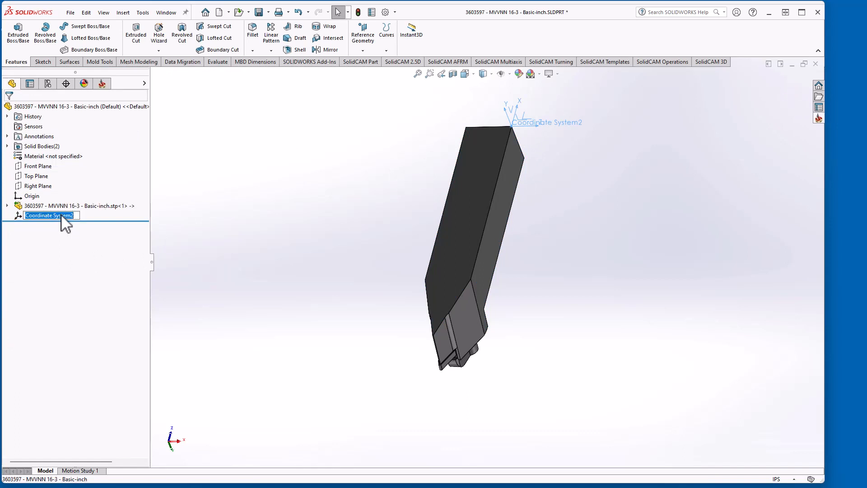
pyautogui.write('Mount')
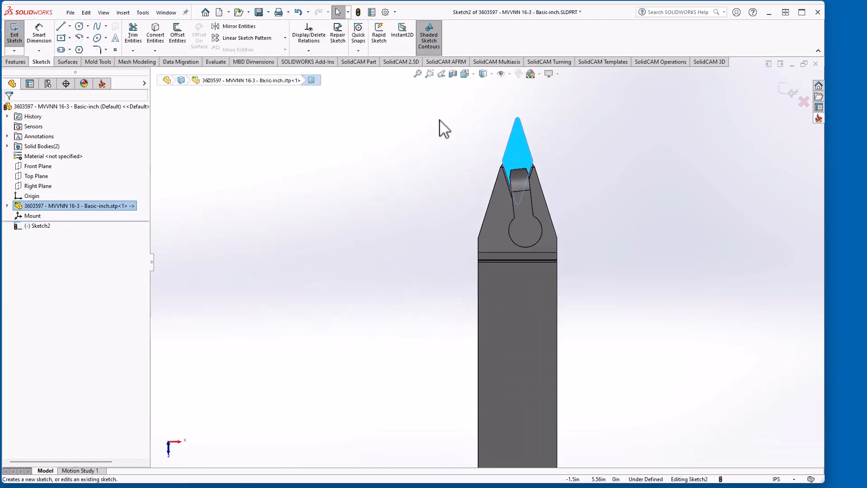
# Sketch a circle at the insert tip, constrain it to the edge and dimension it Ø.375
pyautogui.click(77, 26)
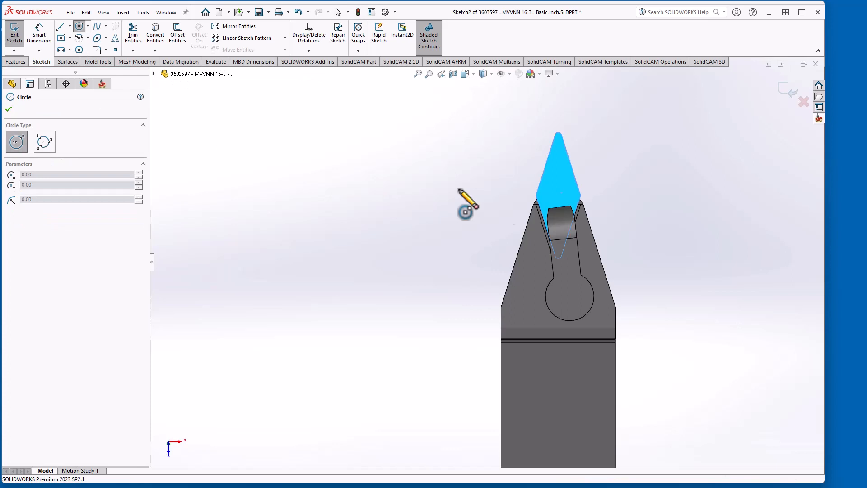
pyautogui.moveTo(555, 184); pyautogui.dragTo(584, 218)
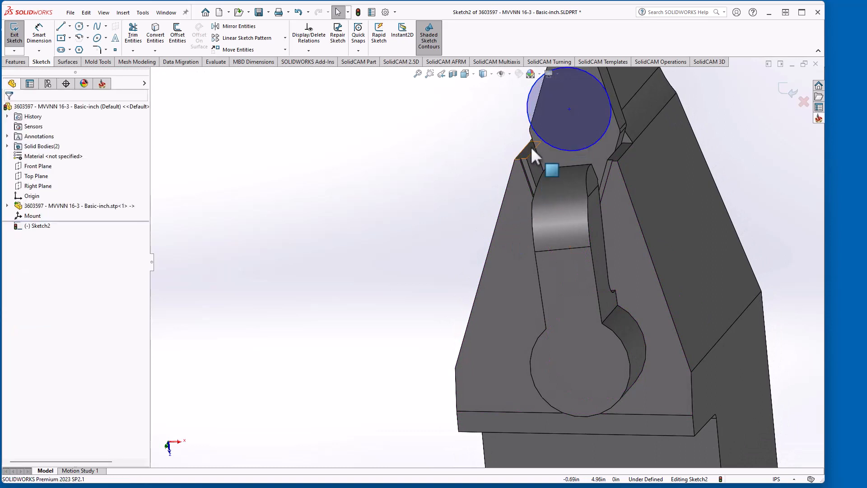
pyautogui.click(564, 138)
pyautogui.write('.375')
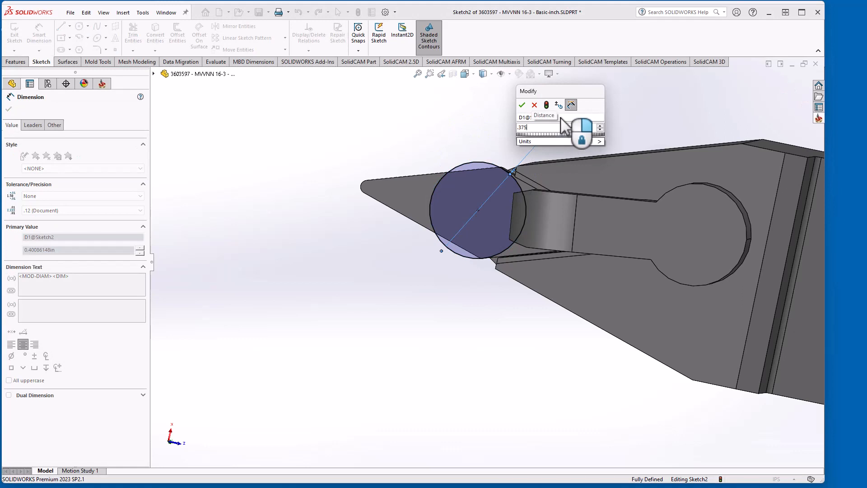
pyautogui.click(521, 105)
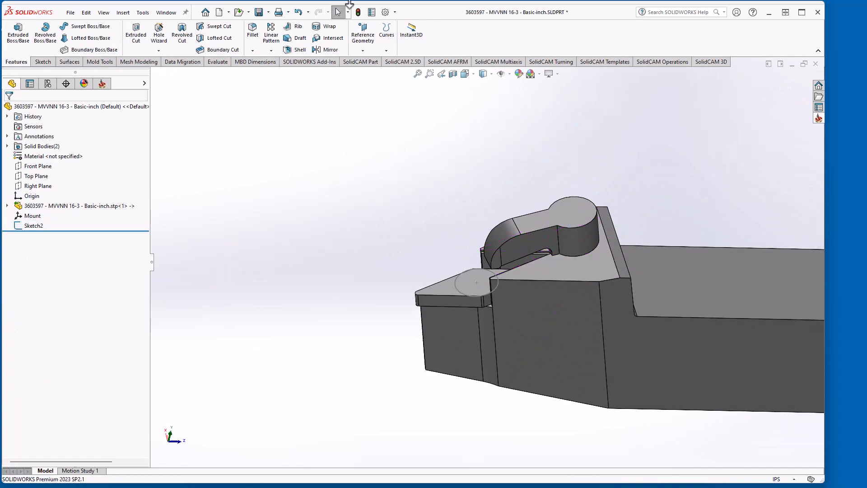
# Reopen Sketch2 for editing from the feature tree, viewing its Ø0.38 circle face-on
pyautogui.click(258, 12)
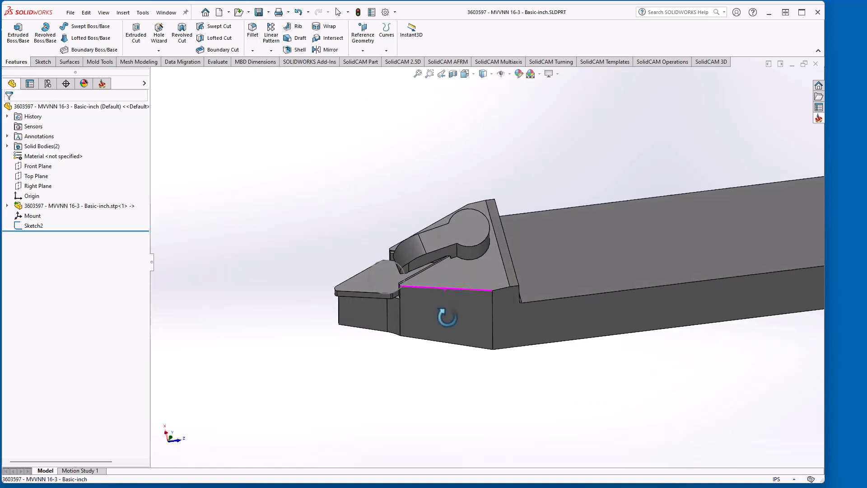
pyautogui.rightClick(35, 224)
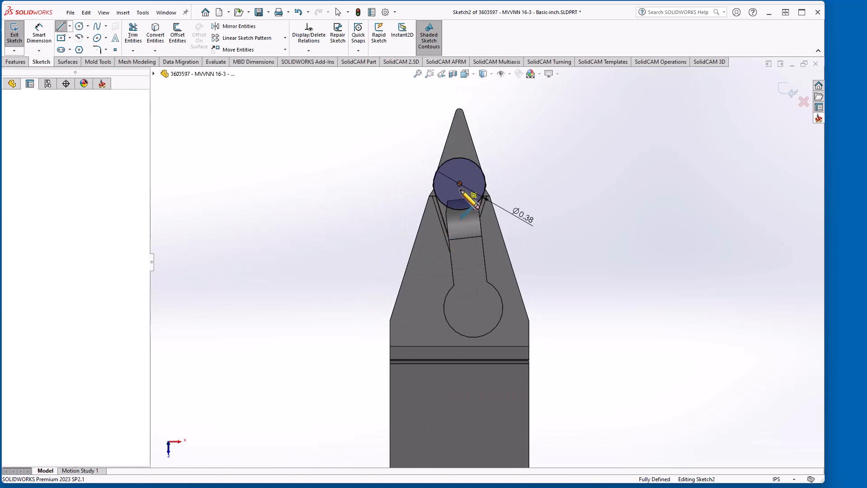
# Draw lines from the circle centre to a point on the insert edge and exit Sketch2
pyautogui.click(459, 191)
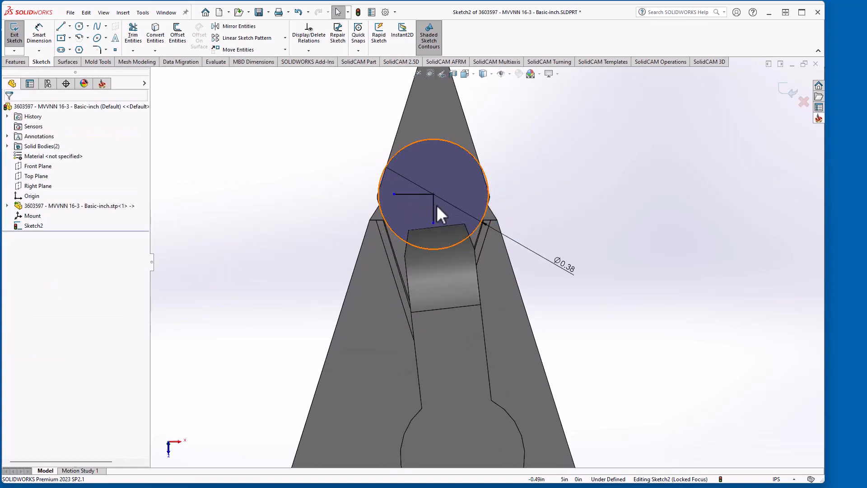
pyautogui.click(411, 195)
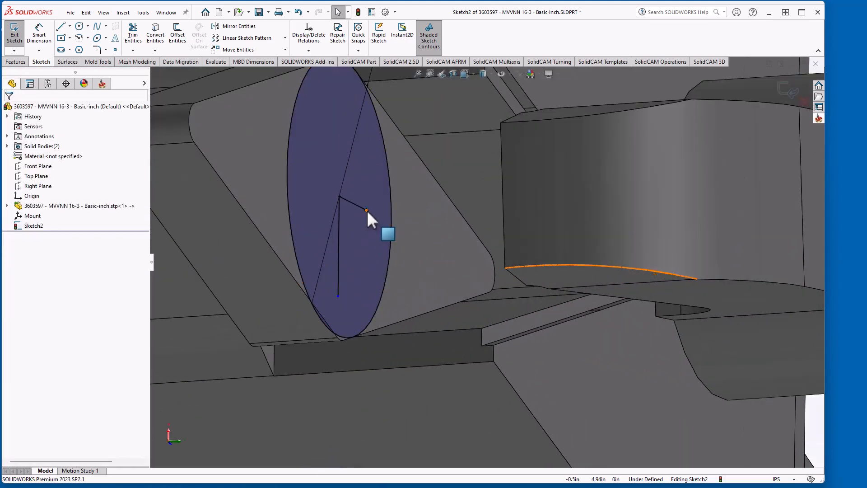
pyautogui.moveTo(365, 211); pyautogui.dragTo(489, 273)
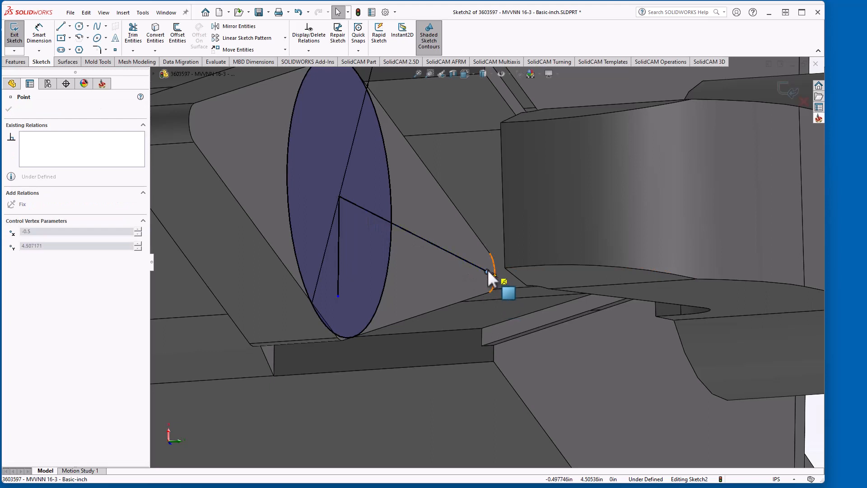
pyautogui.click(491, 275)
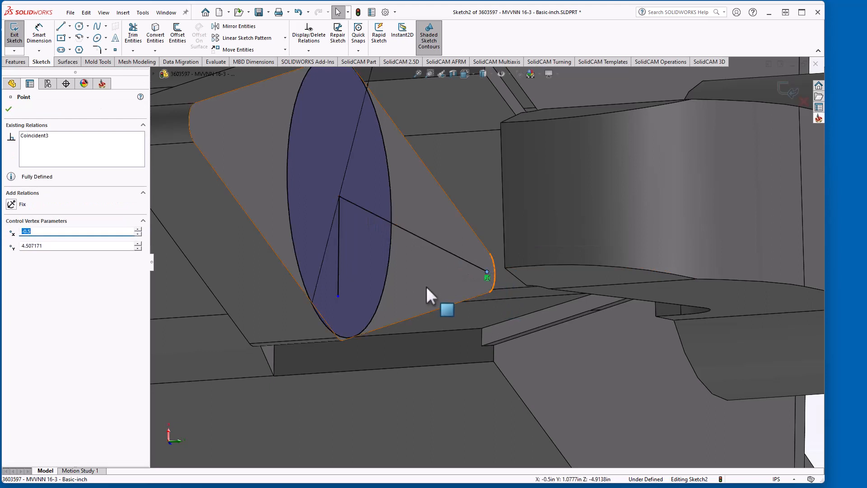
pyautogui.moveTo(432, 296); pyautogui.dragTo(492, 260)
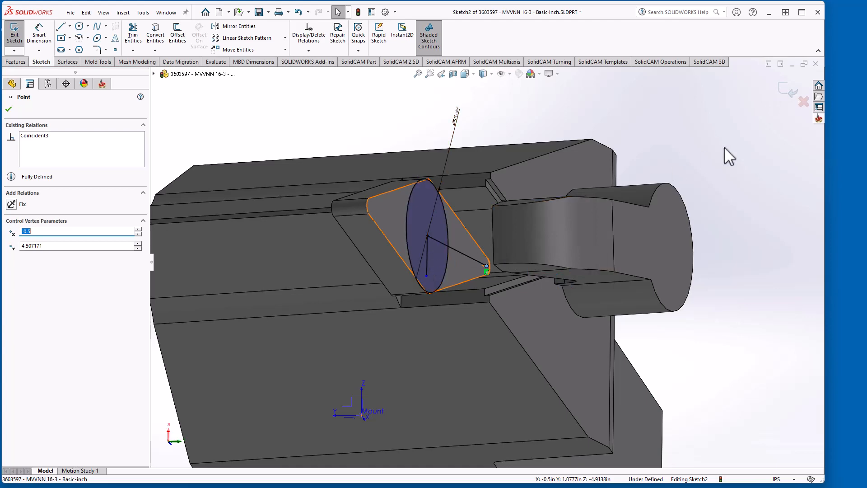
pyautogui.click(13, 35)
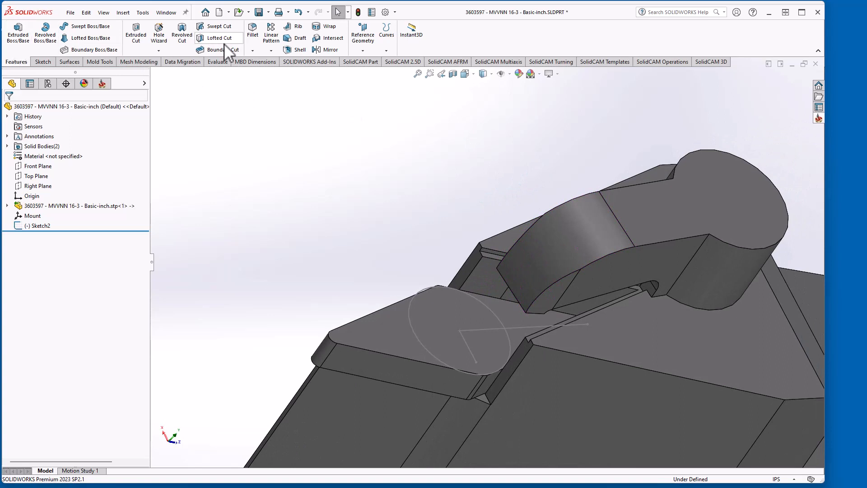
# Create Coordinate System3 at Point2@Sketch2 with Z along Line5 and X along Line3
pyautogui.click(363, 32)
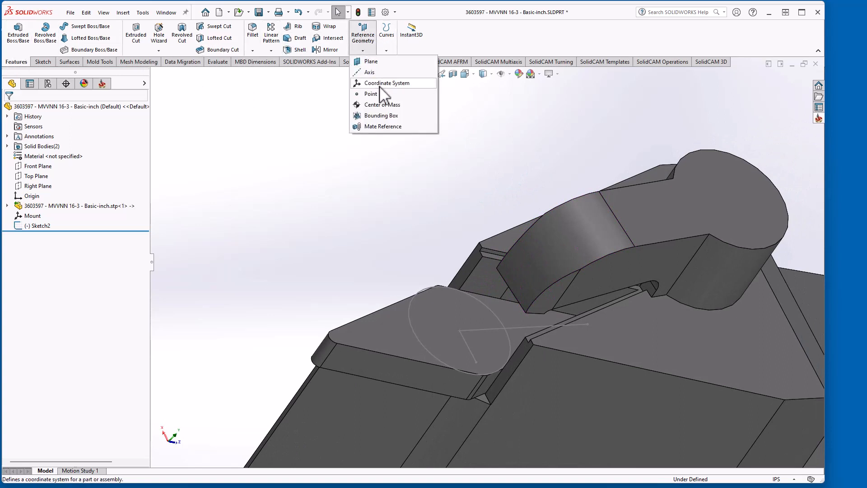
pyautogui.click(387, 83)
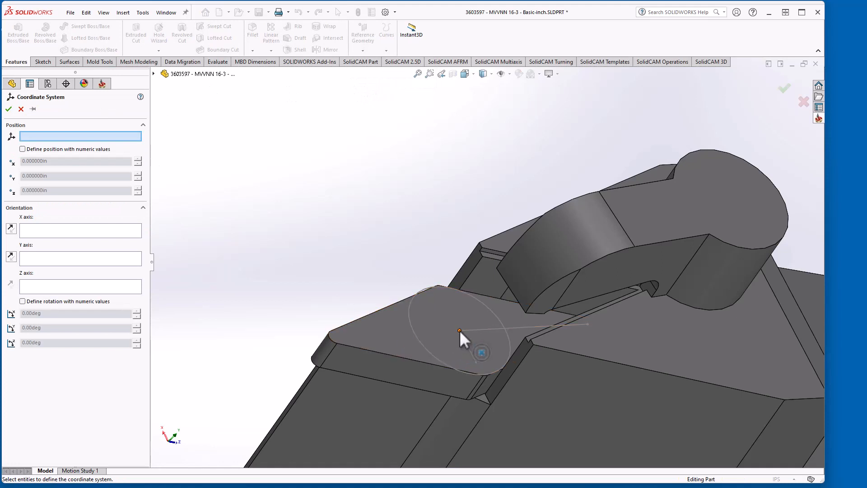
pyautogui.click(459, 331)
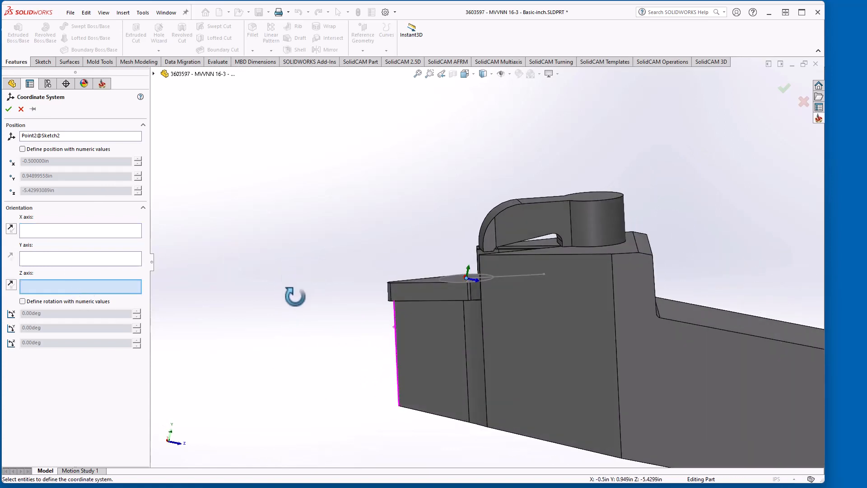
pyautogui.moveTo(497, 276)
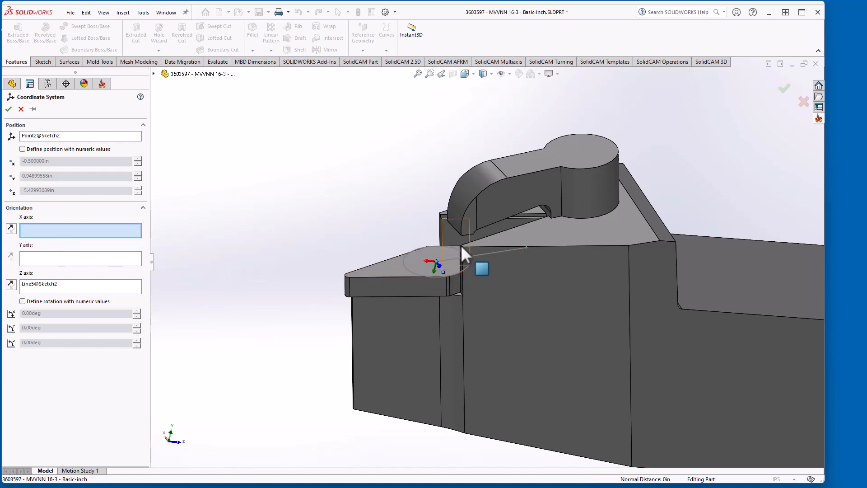
pyautogui.click(437, 262)
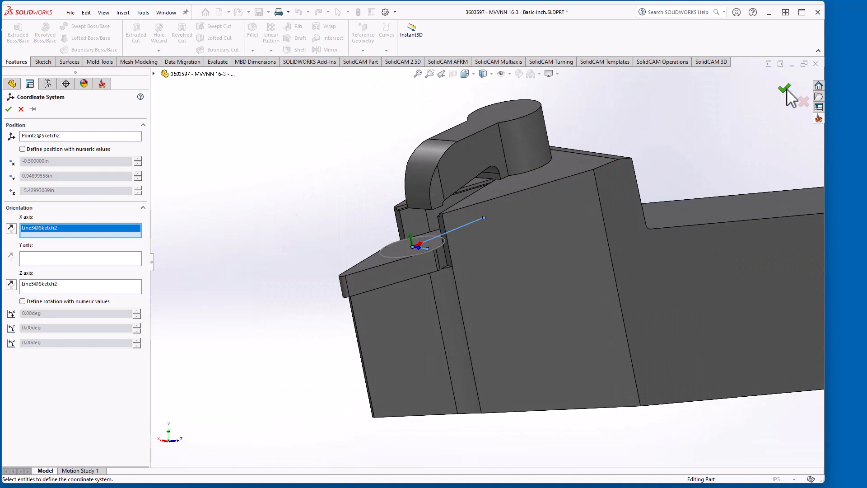
pyautogui.click(784, 90)
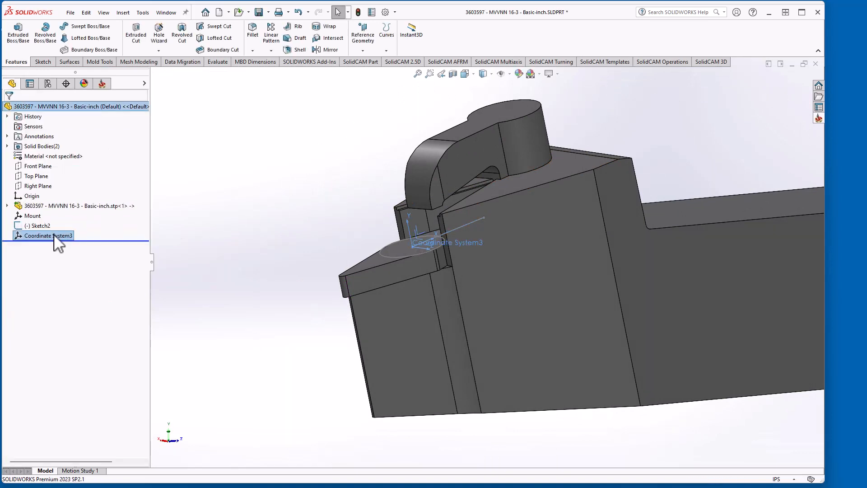
# Rename Coordinate System3 to Joint and browse SolidCAM tool component libraries
pyautogui.doubleClick(46, 235)
pyautogui.write('Joint')
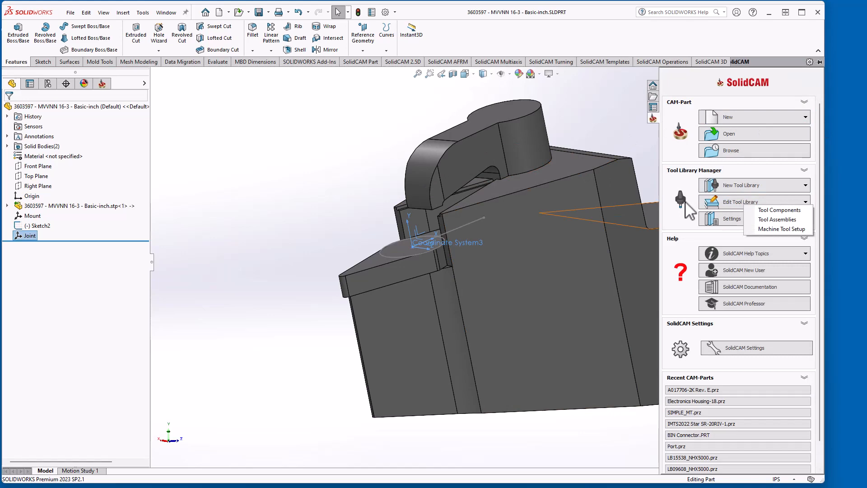
pyautogui.click(779, 209)
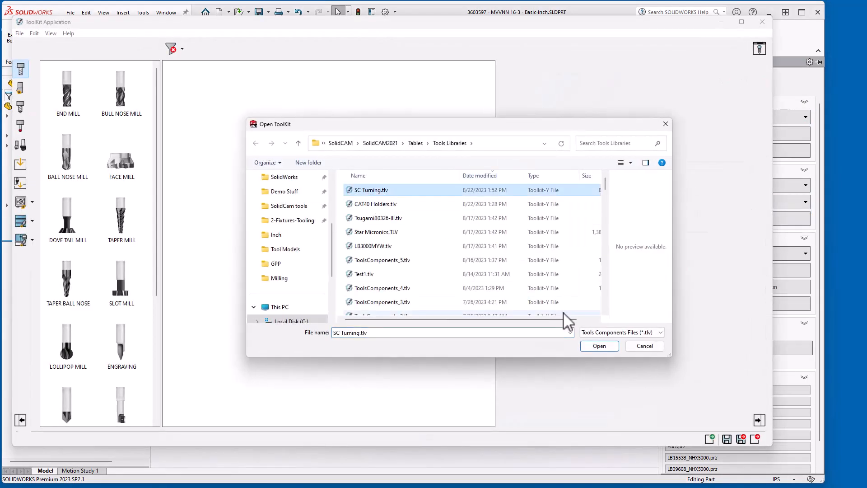
# Load SC Turning.tlv and start Import Tool Assembly From CAD, accepting the warning
pyautogui.click(598, 345)
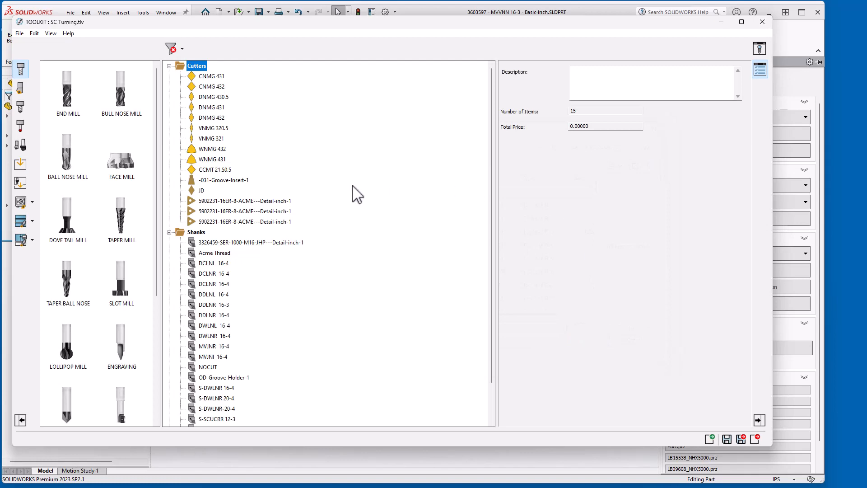
pyautogui.moveTo(21, 183)
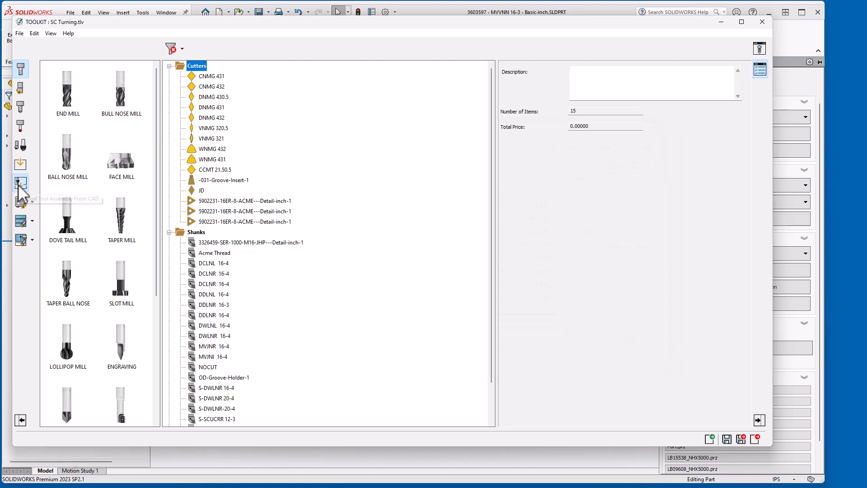
pyautogui.click(21, 182)
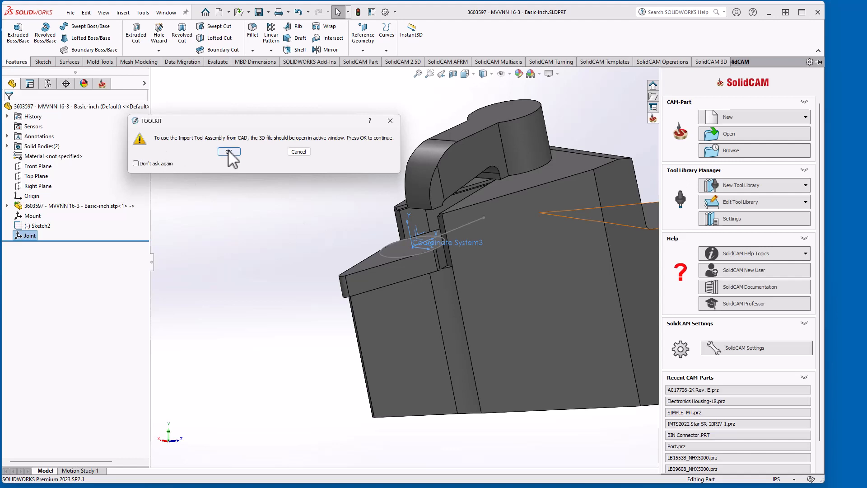
pyautogui.click(228, 151)
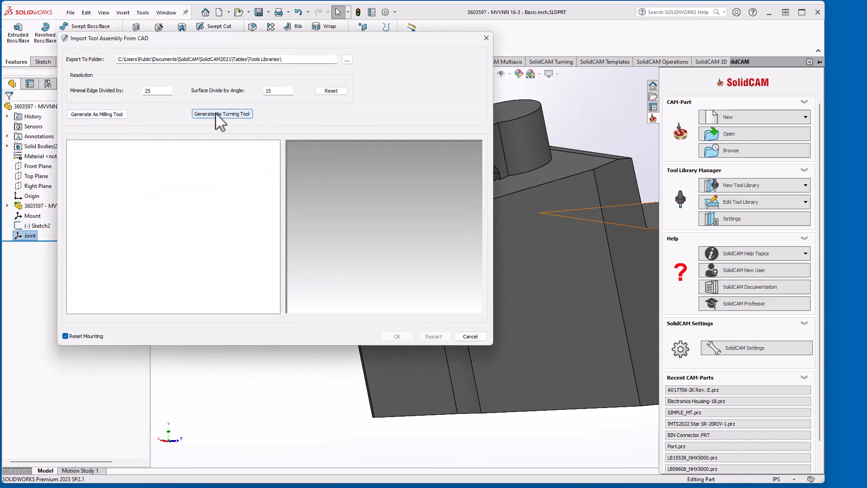
# Generate the model as a turning tool and change its holder component to a shank
pyautogui.click(221, 113)
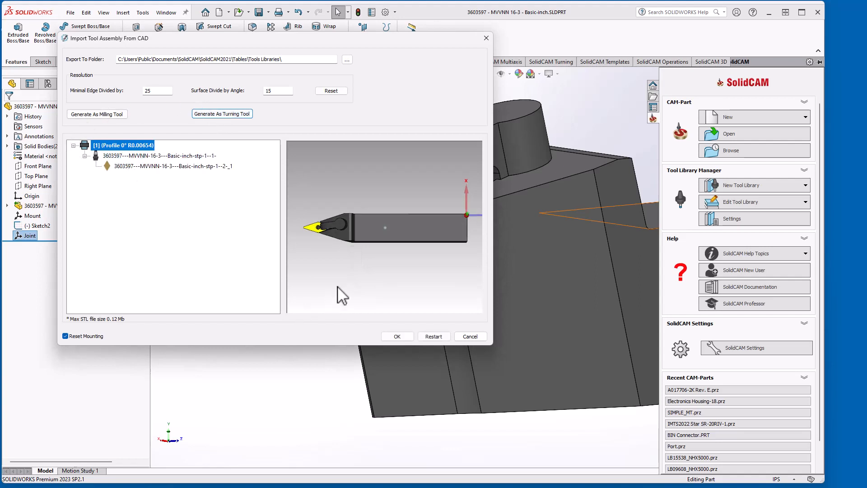
pyautogui.click(172, 166)
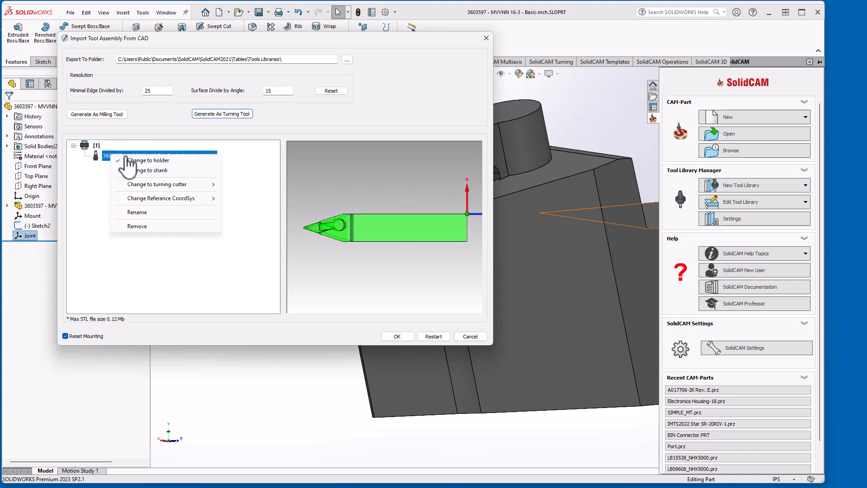
pyautogui.click(148, 160)
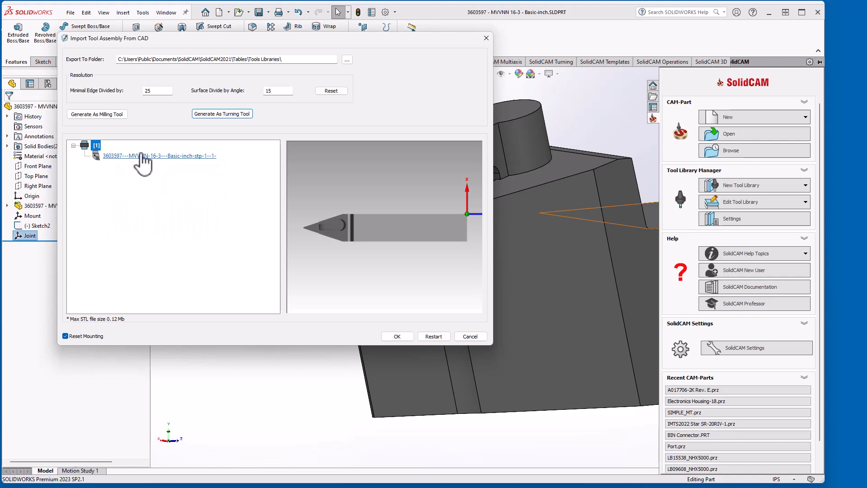
pyautogui.rightClick(128, 155)
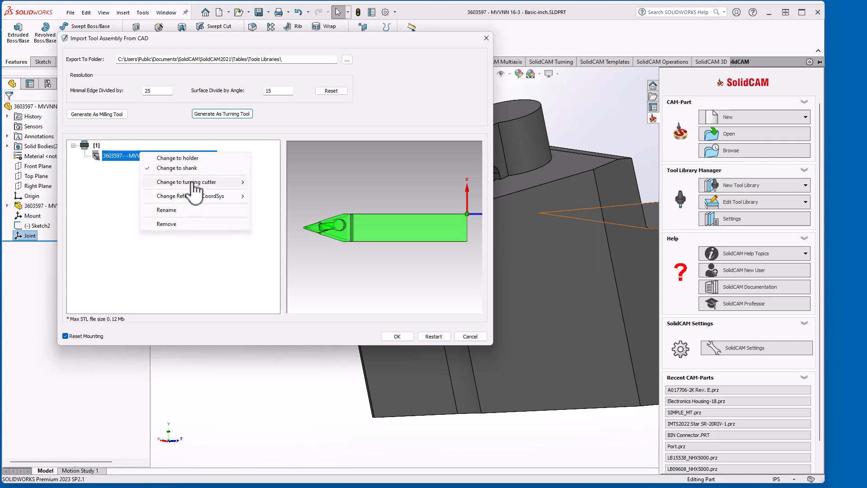
pyautogui.moveTo(190, 196)
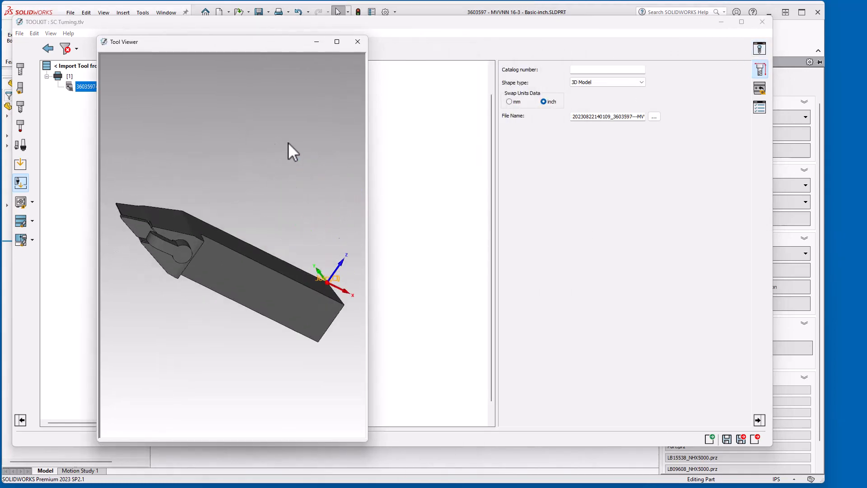
# On the Joints page, calculate Joint 1 with Mount as master and Joint as slave
pyautogui.click(759, 88)
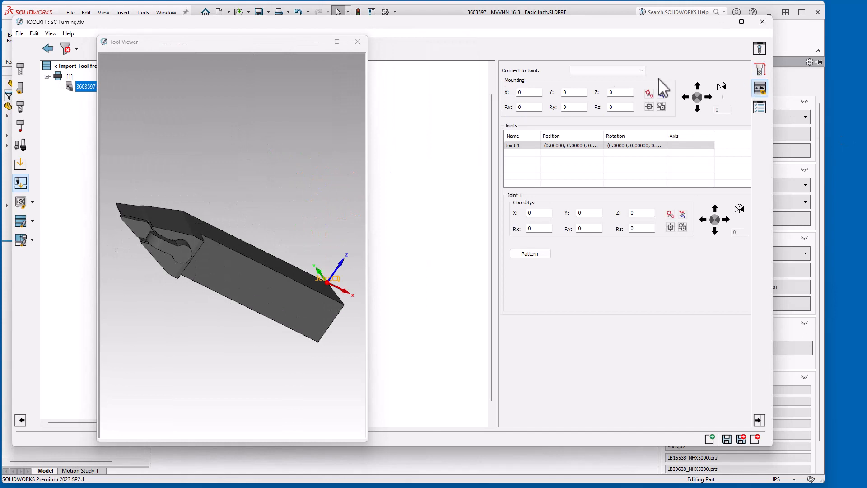
pyautogui.moveTo(684, 224)
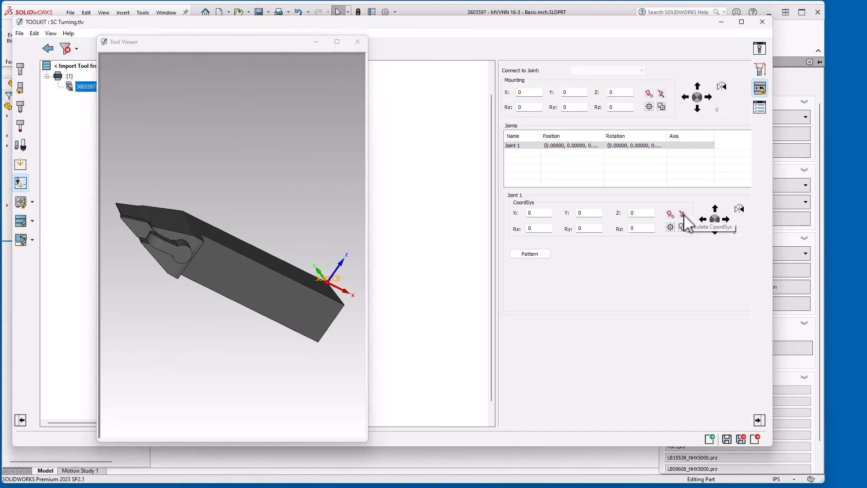
pyautogui.click(669, 214)
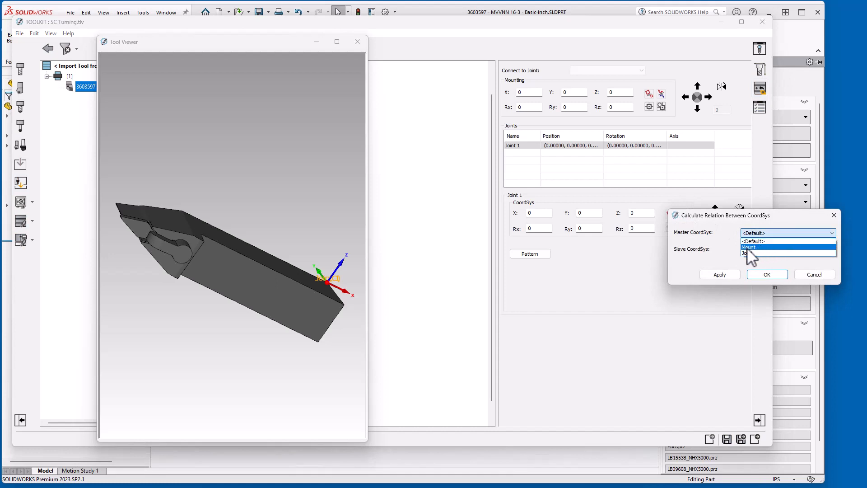
pyautogui.click(748, 248)
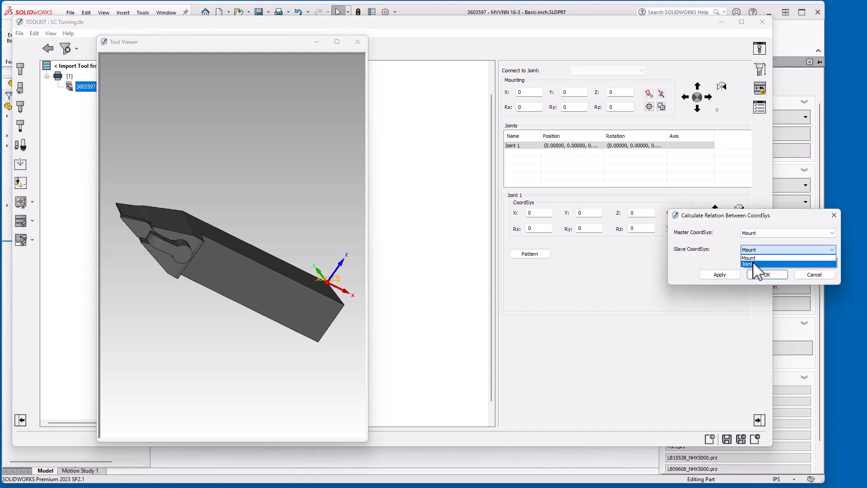
pyautogui.click(748, 264)
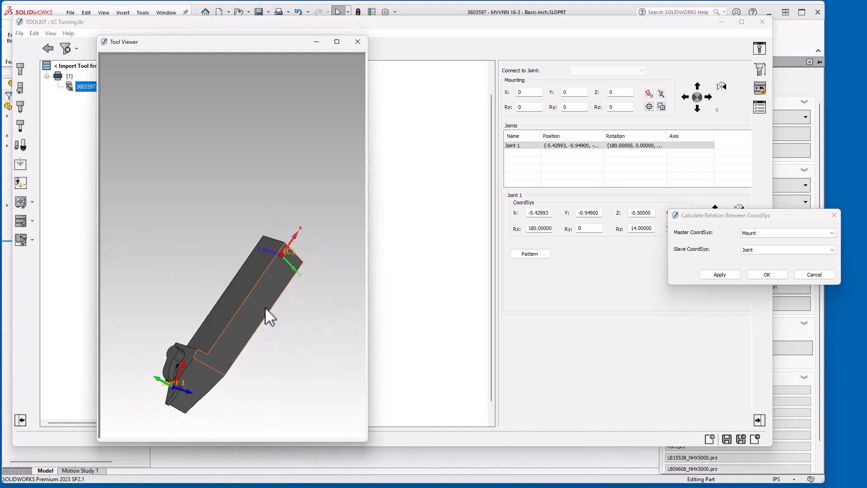
pyautogui.click(767, 274)
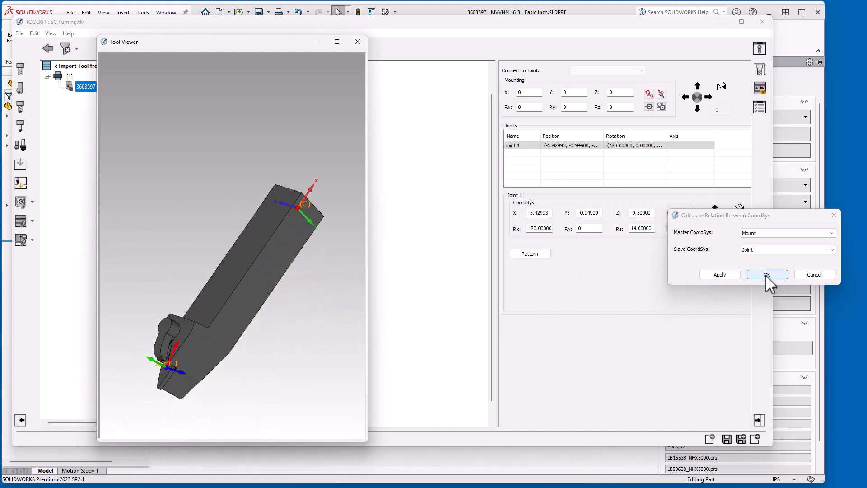